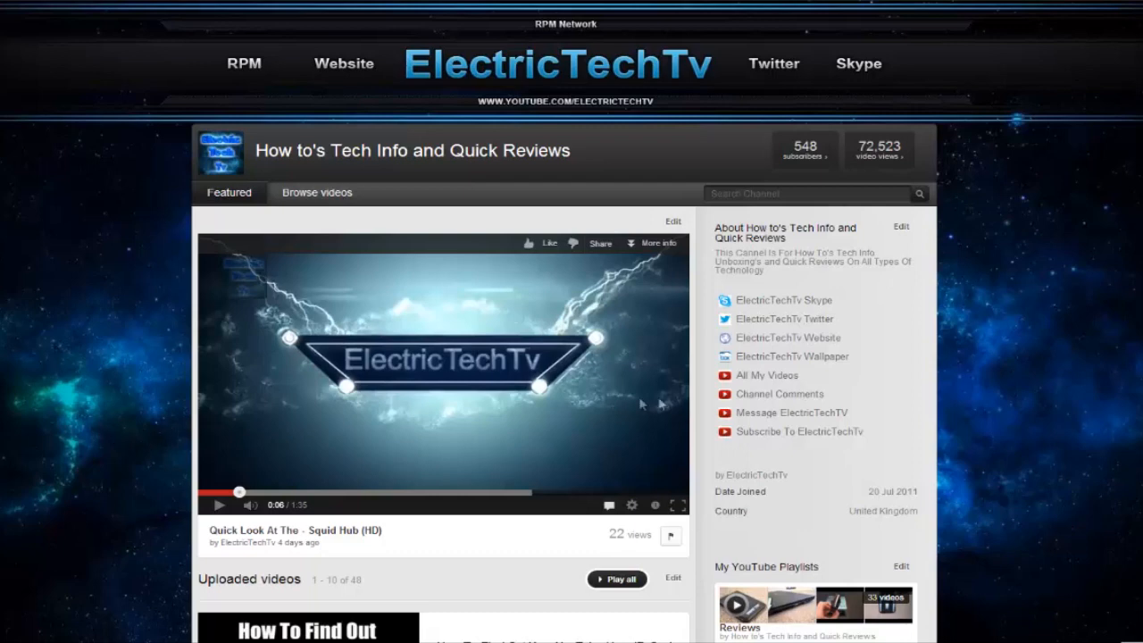
{"action": "mouse_move", "coordinate": [790, 413]}
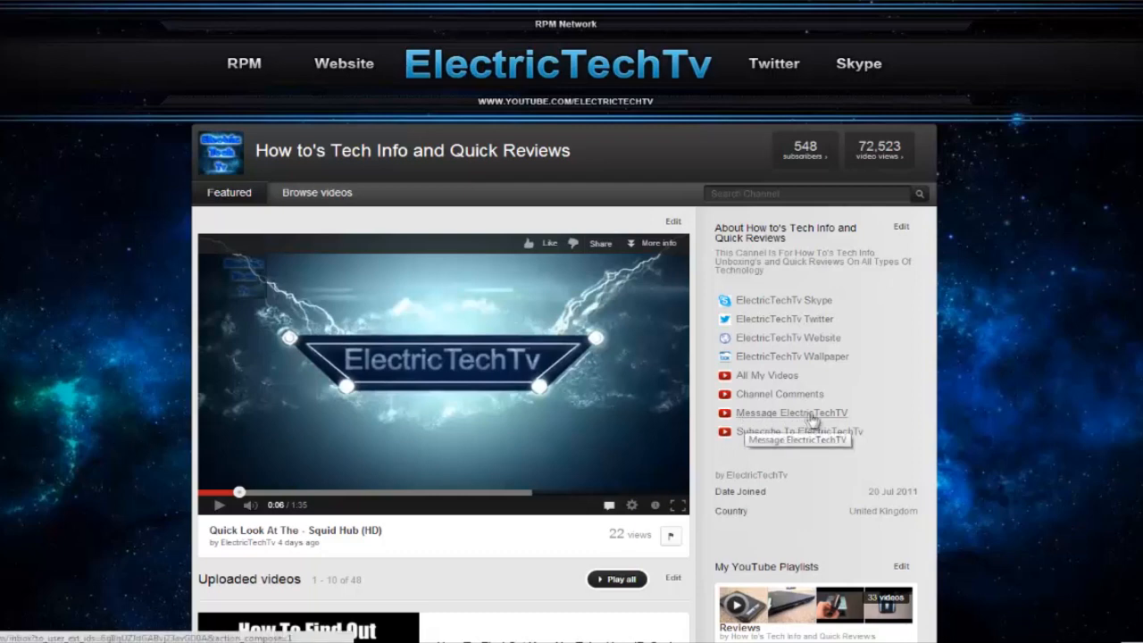
Start a message to ElectricTechTv via the 'Message ElectricTechTV' link in About.
{"action": "left_click", "coordinate": [790, 412]}
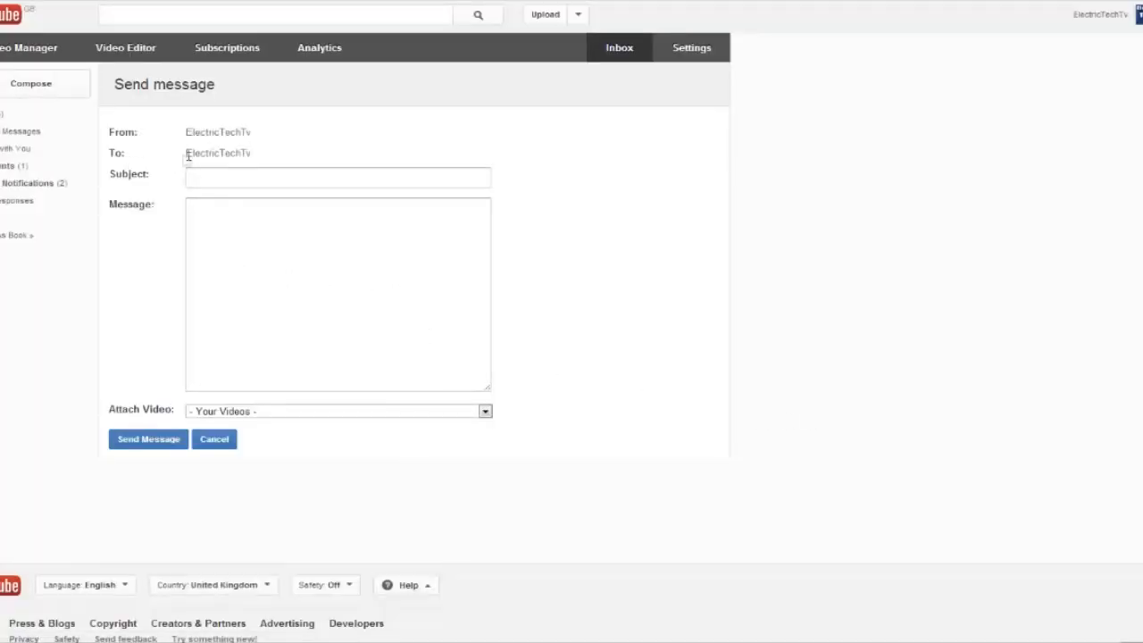
{"action": "double_click", "coordinate": [217, 153]}
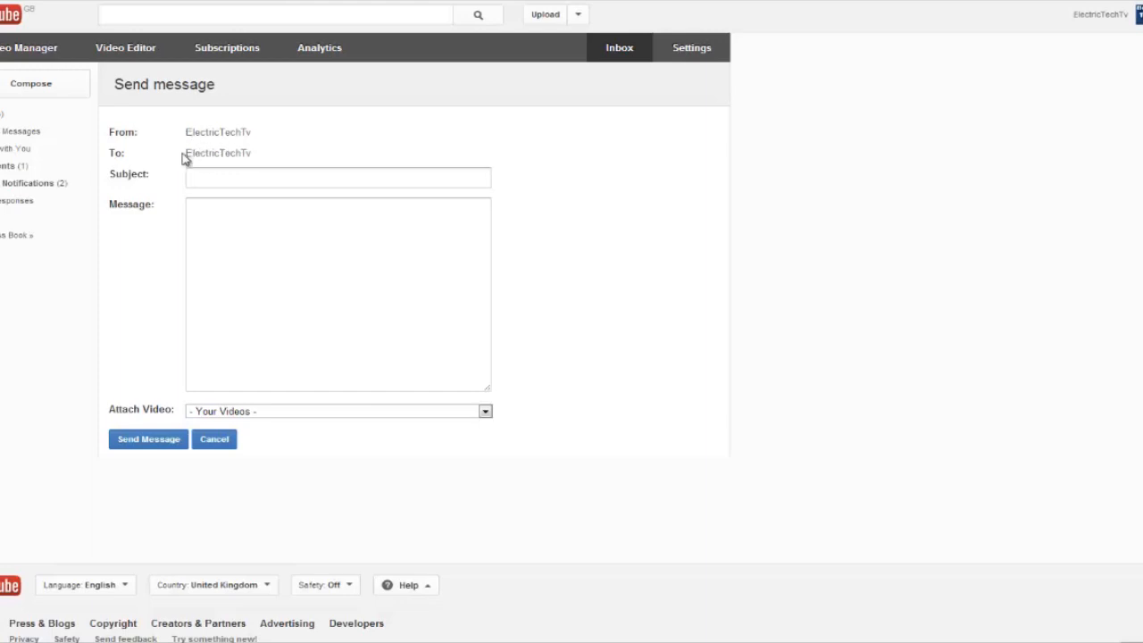
{"action": "mouse_move", "coordinate": [191, 148]}
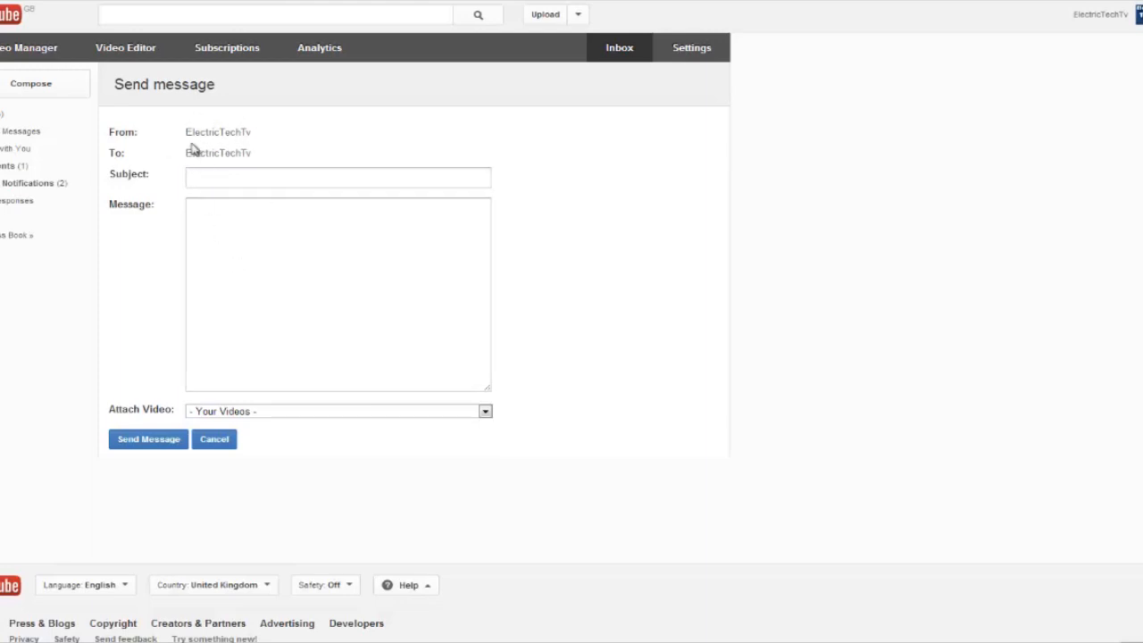
{"action": "double_click", "coordinate": [217, 132]}
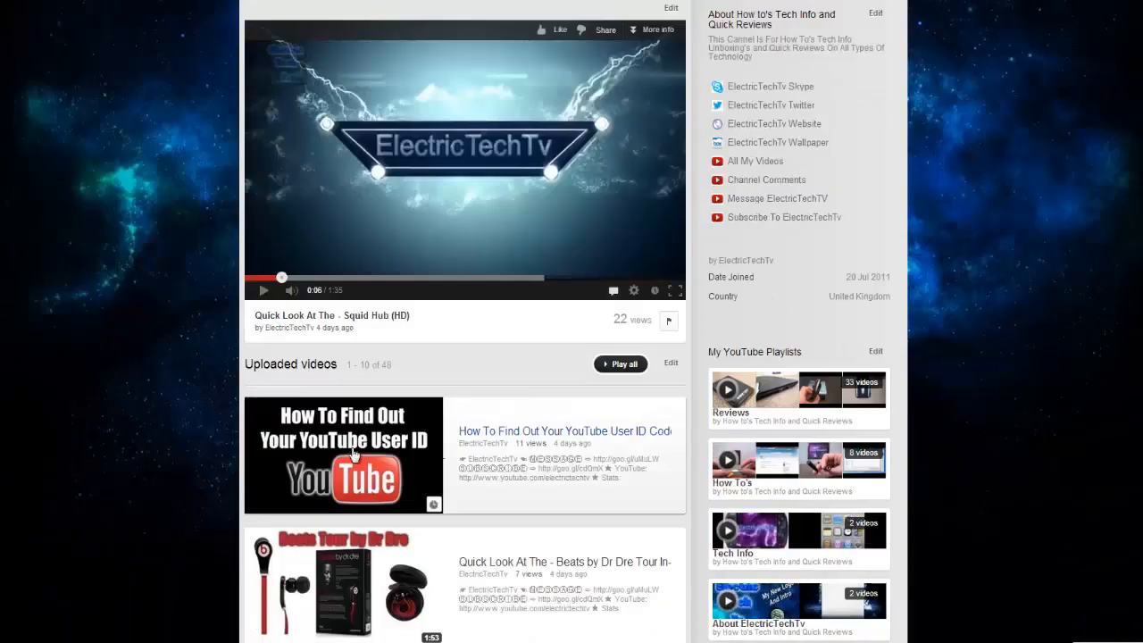
{"action": "mouse_move", "coordinate": [270, 461]}
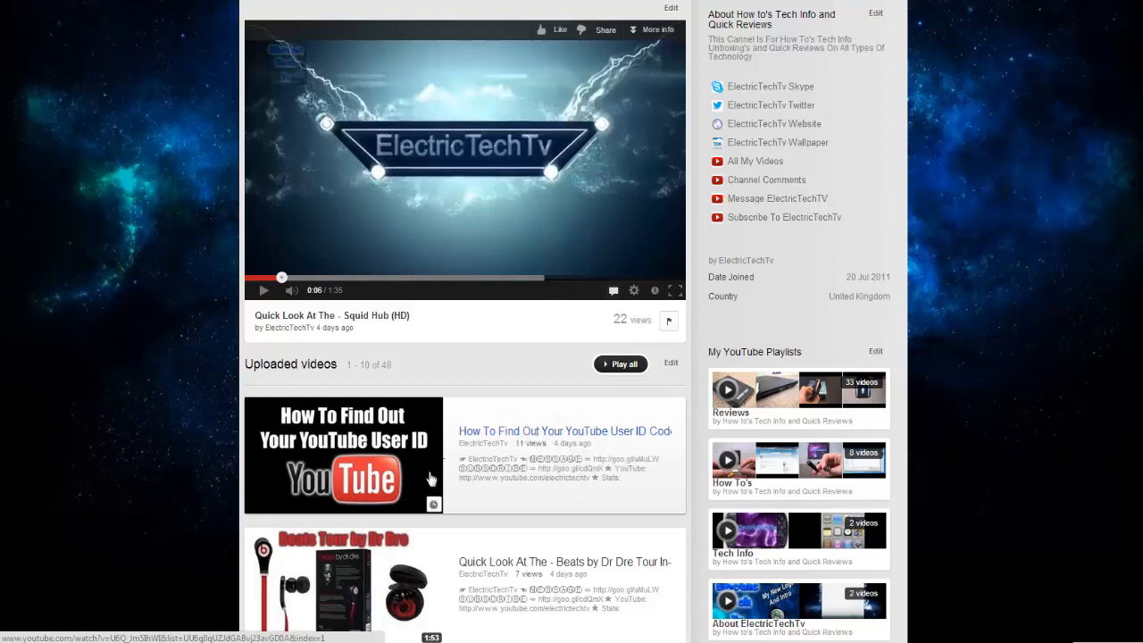
{"action": "mouse_move", "coordinate": [458, 441]}
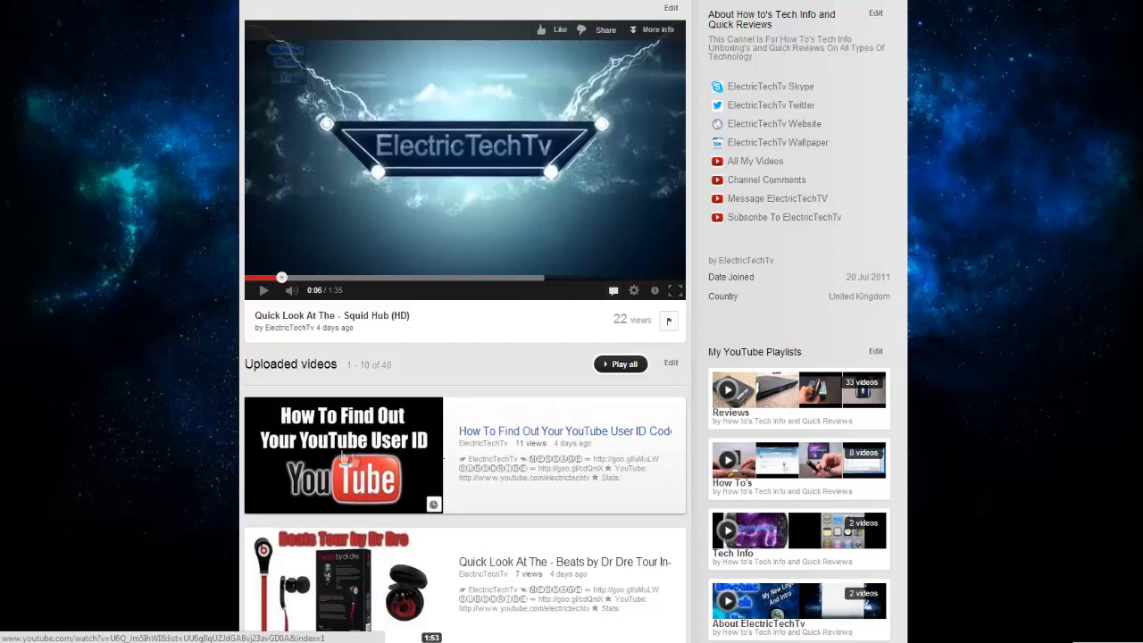
{"action": "mouse_move", "coordinate": [357, 418]}
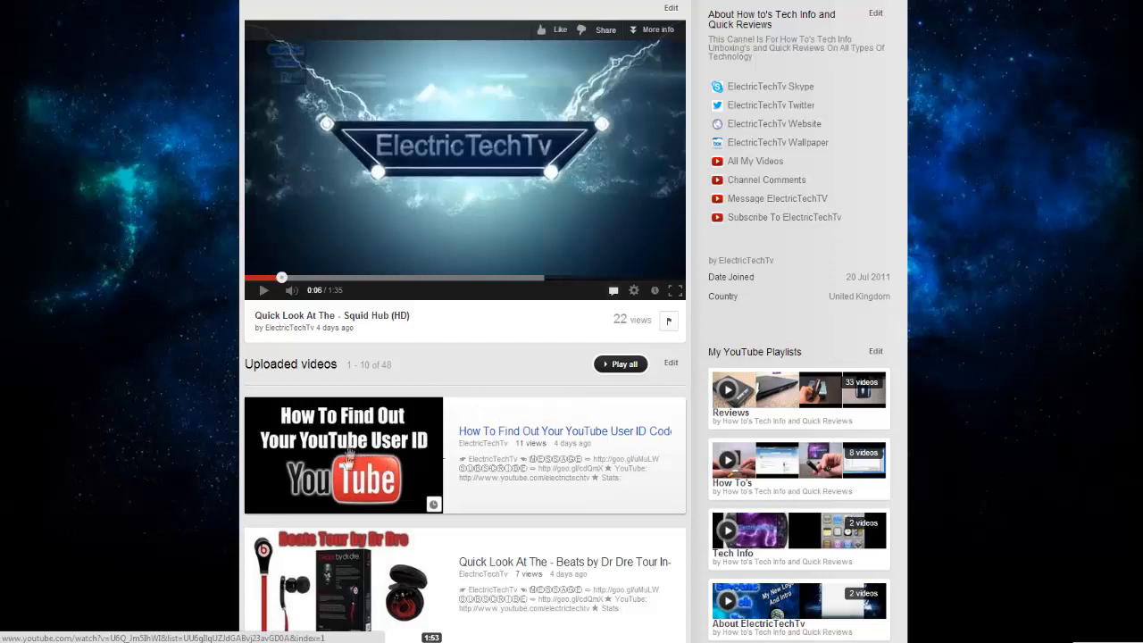
{"action": "mouse_move", "coordinate": [357, 465]}
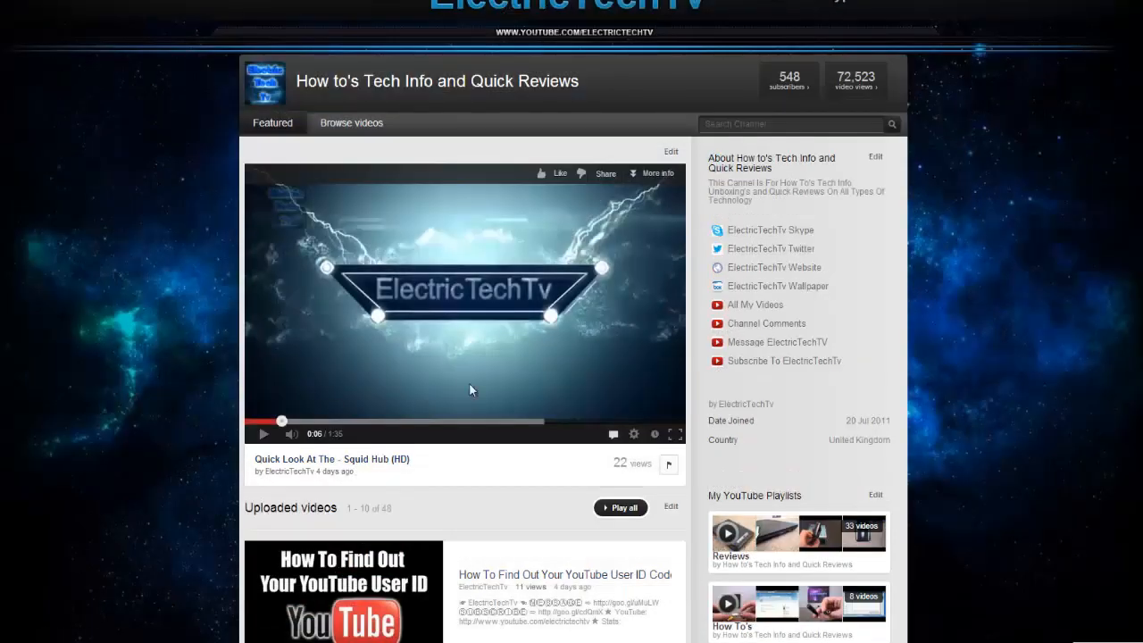
{"action": "mouse_move", "coordinate": [826, 351]}
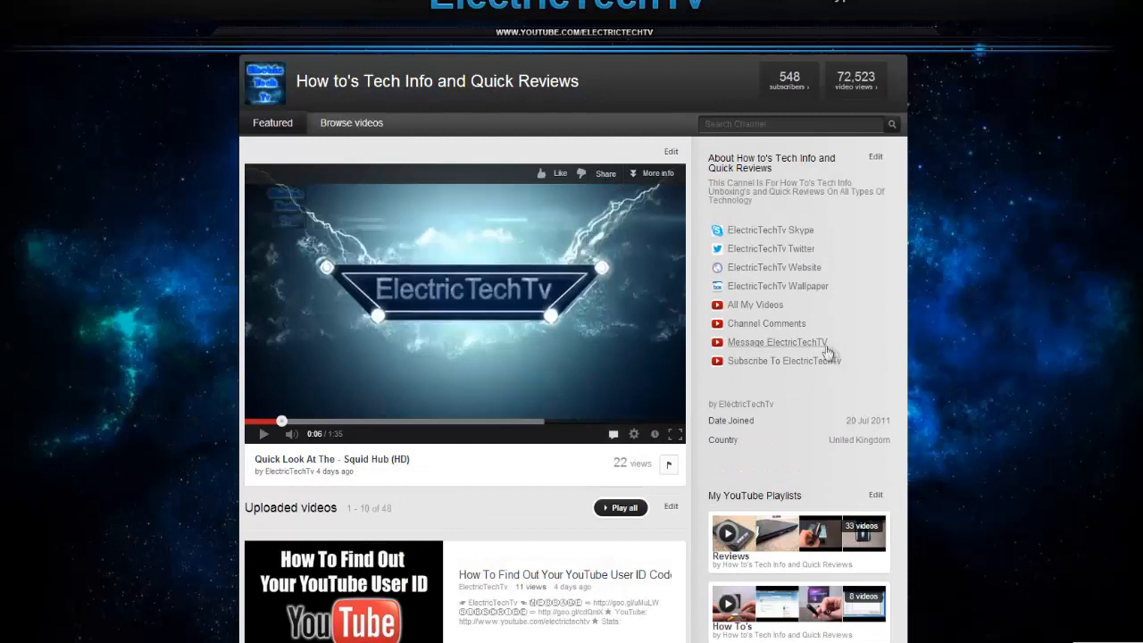
{"action": "mouse_move", "coordinate": [777, 342]}
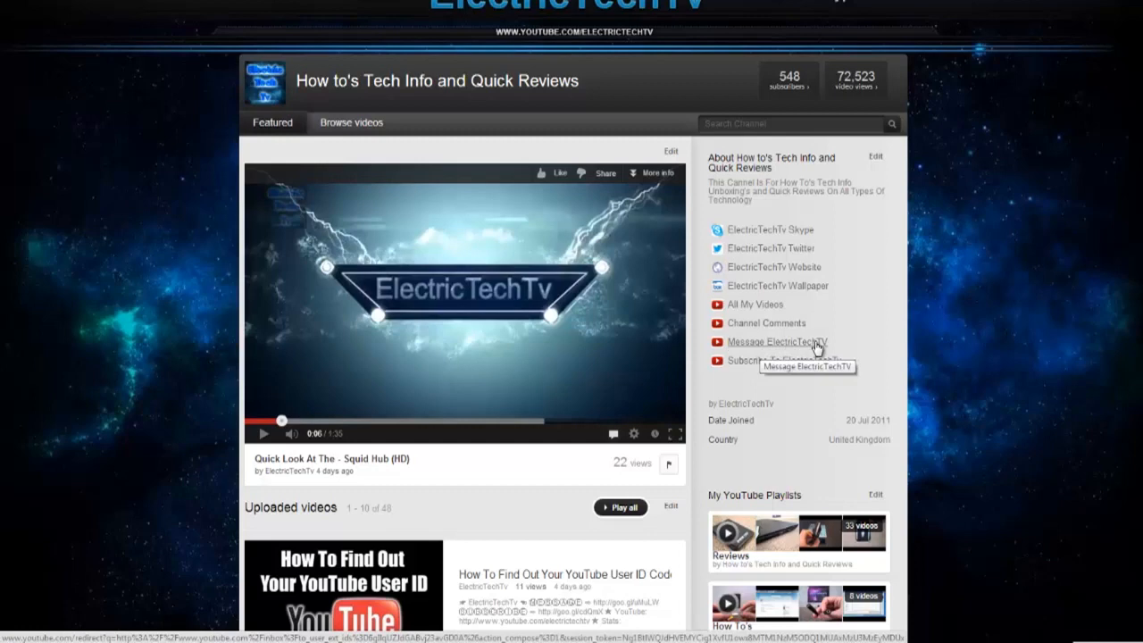
Reopen the Send message form to ElectricTechTv from the channel's About links.
{"action": "left_click", "coordinate": [775, 343]}
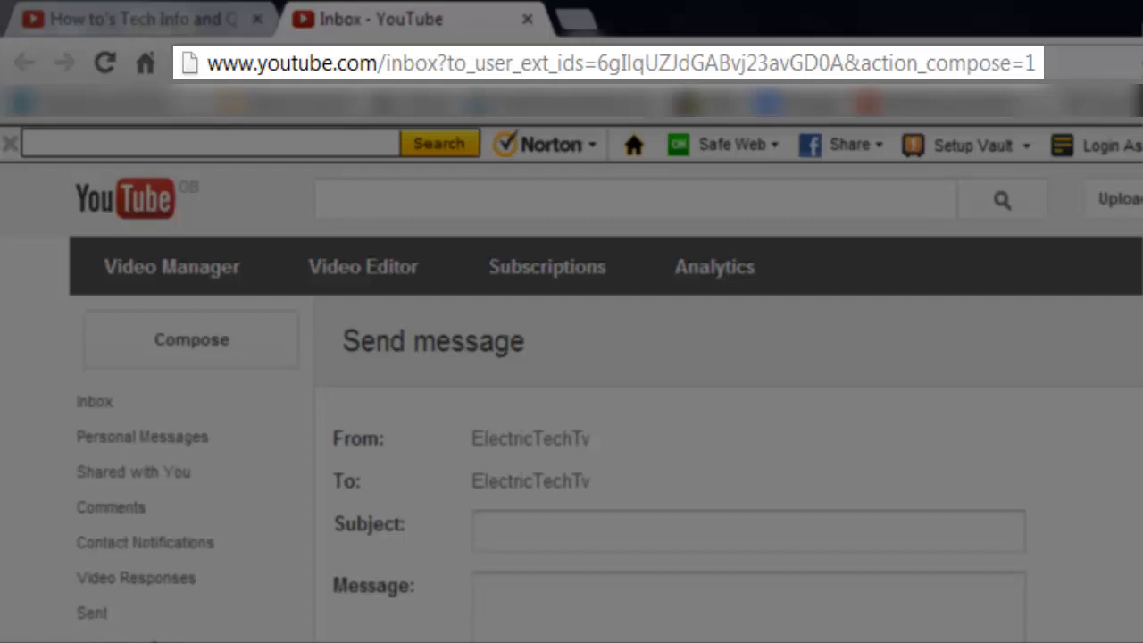
{"action": "mouse_move", "coordinate": [216, 63]}
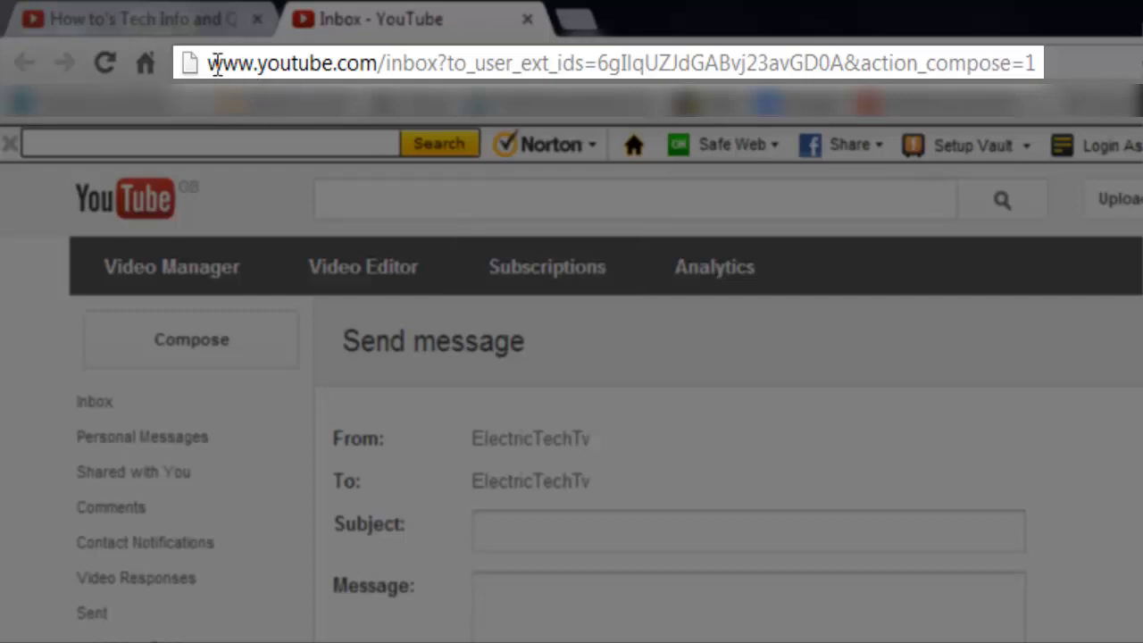
{"action": "left_click_drag", "start_coordinate": [209, 63], "coordinate": [585, 63]}
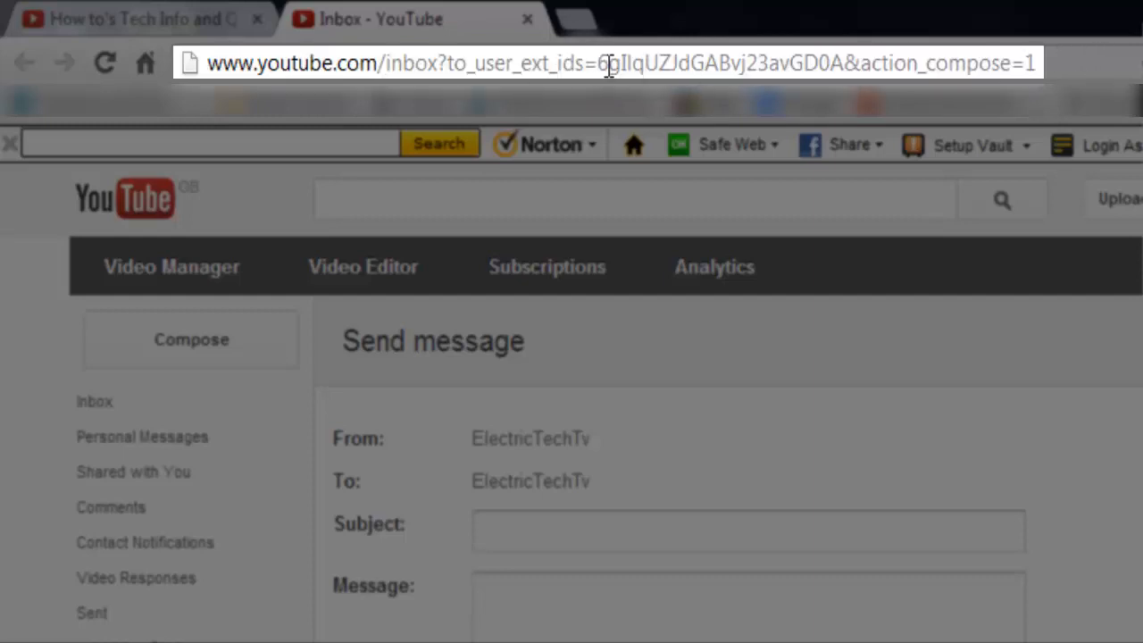
{"action": "left_click_drag", "start_coordinate": [603, 62], "coordinate": [840, 62]}
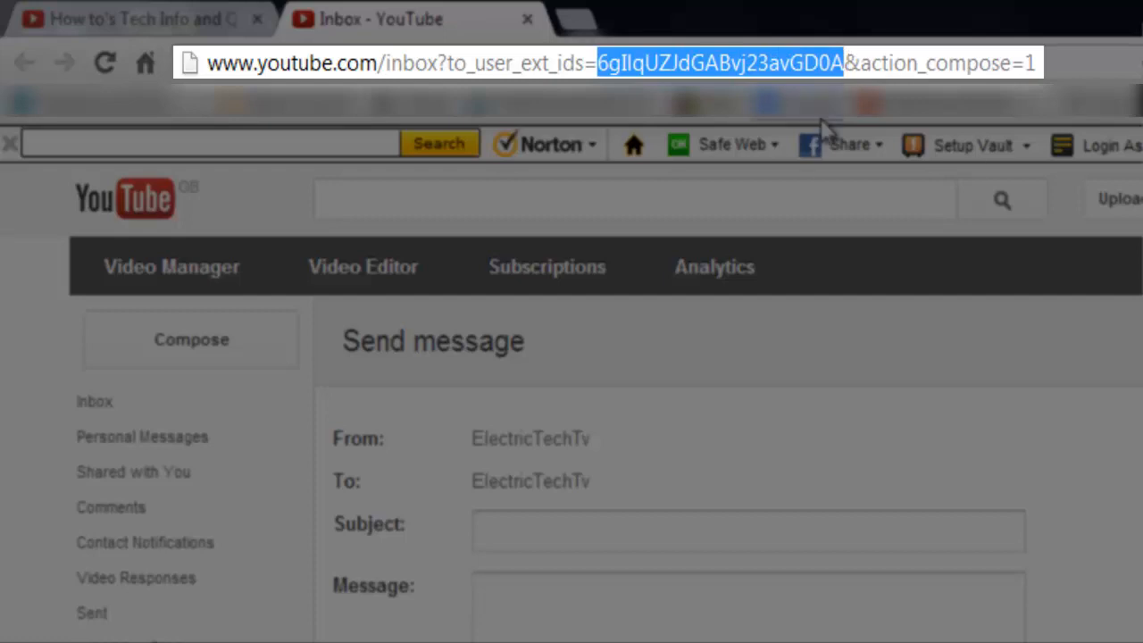
{"action": "key", "text": "Delete"}
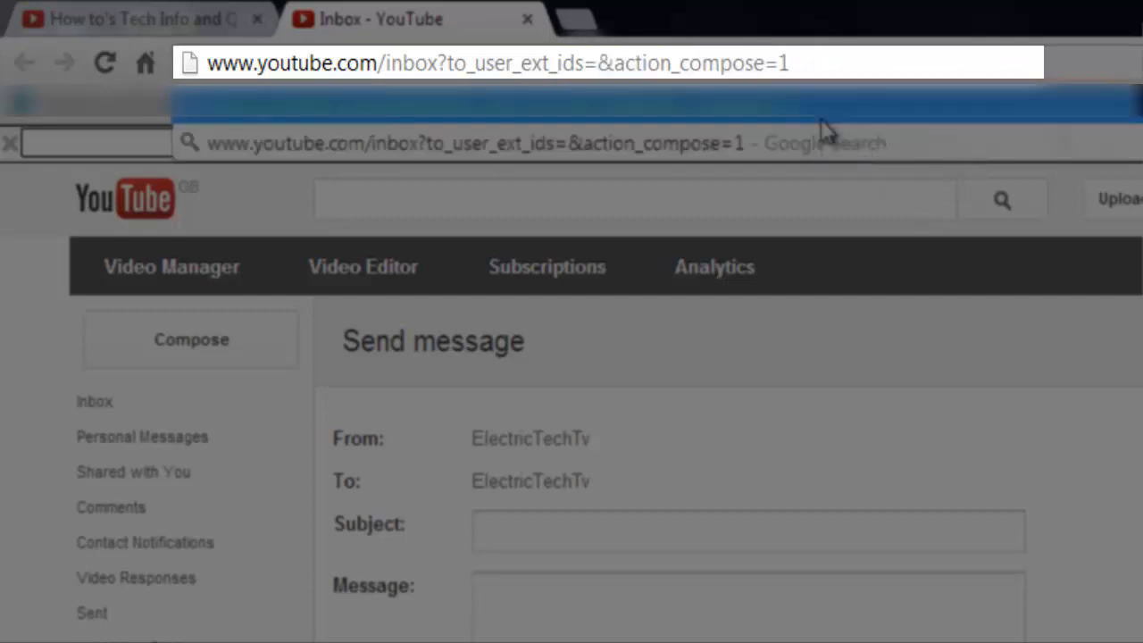
{"action": "type", "text": "6gIlqUZJdGABvj23avGD0A"}
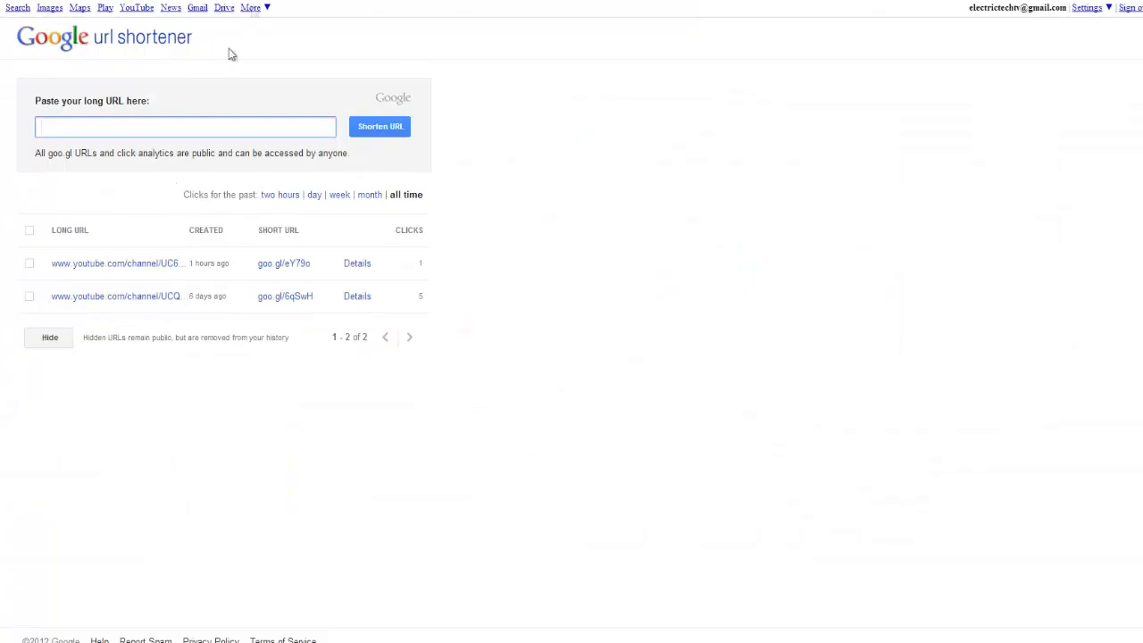
Enter 6gllqUZJdGABvj23avGD0A into Google URL Shortener's long-URL box.
{"action": "type", "text": "6gllqUZJdGABvj23avGD0A"}
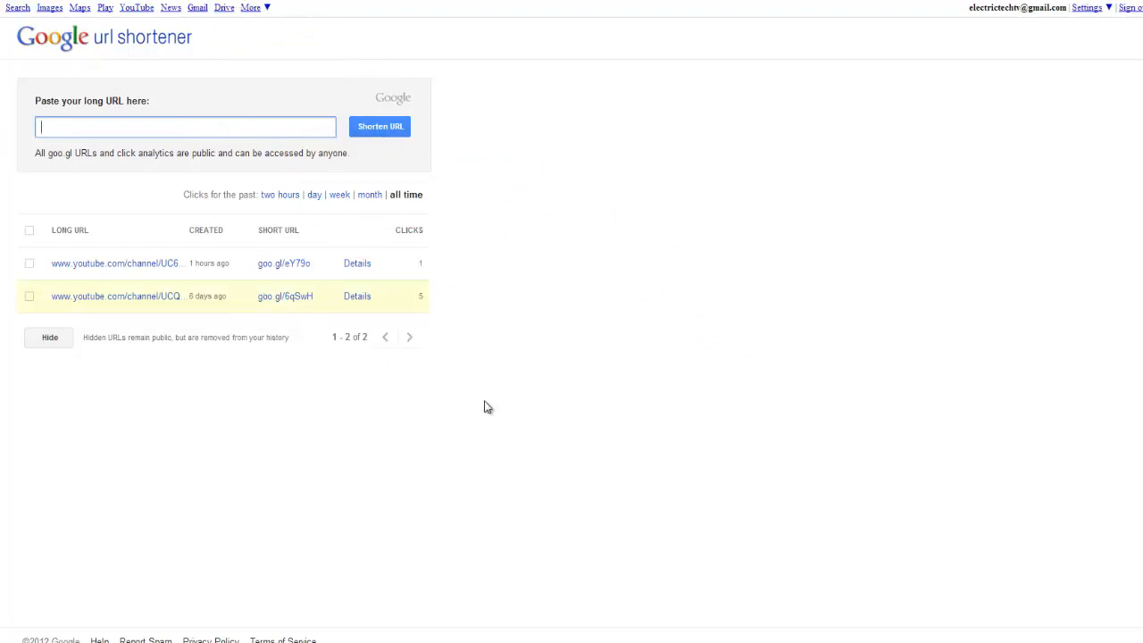
{"action": "mouse_move", "coordinate": [470, 393]}
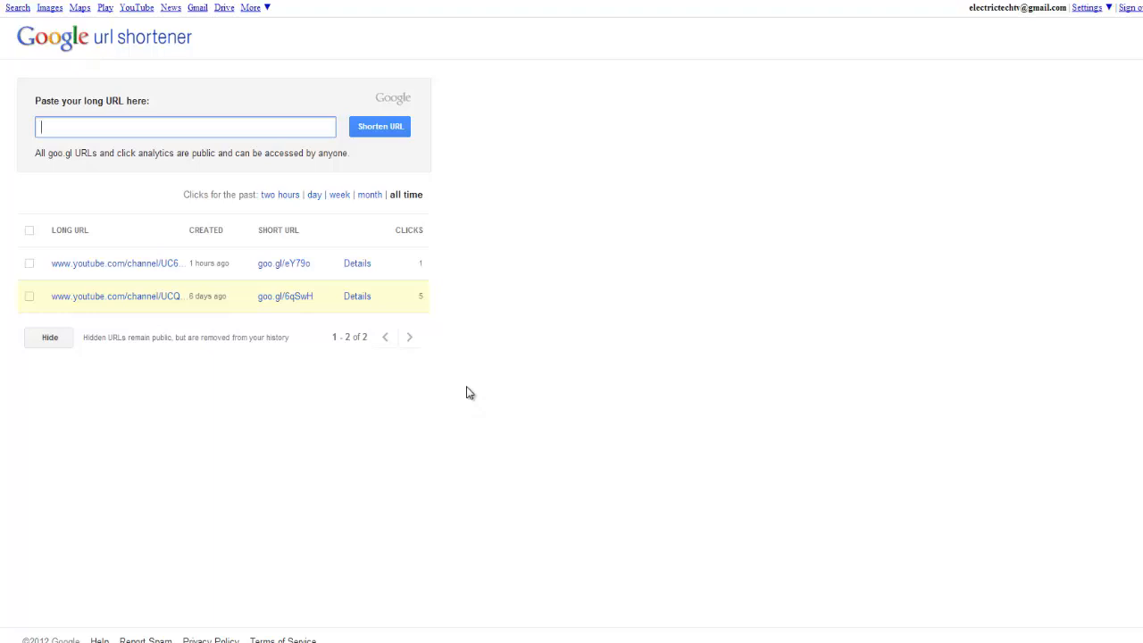